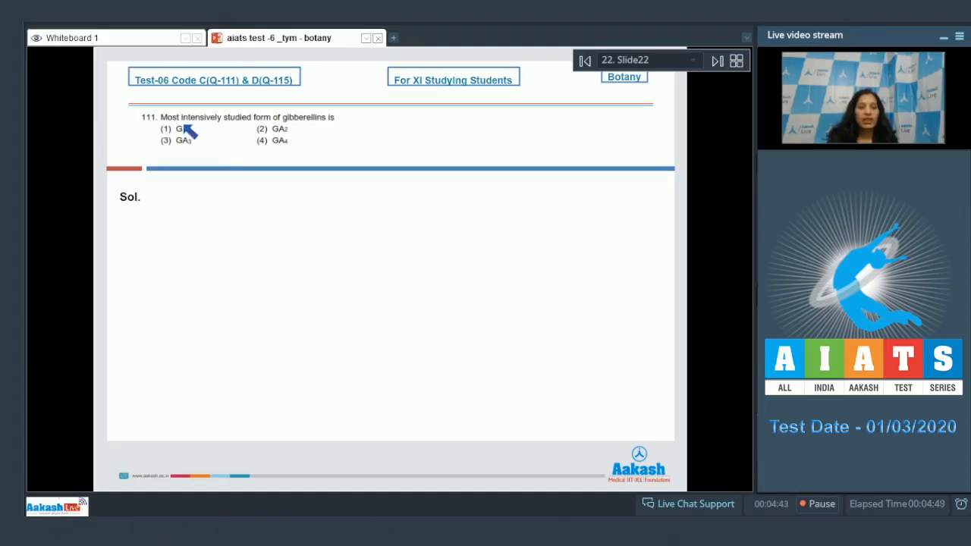
mouse_move(322, 134)
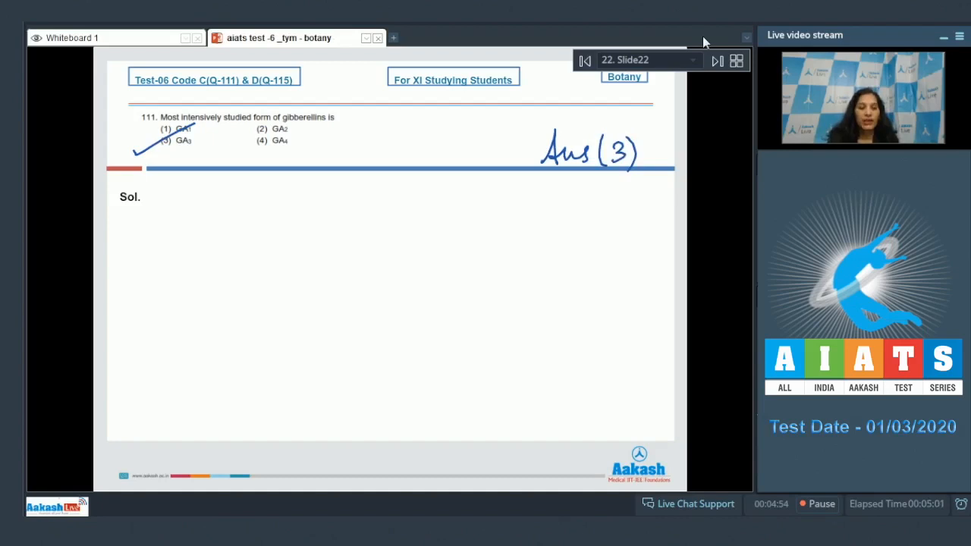
- Advance to question 112, strike out wrong options and mark the option (1) pairings
left_click(716, 60)
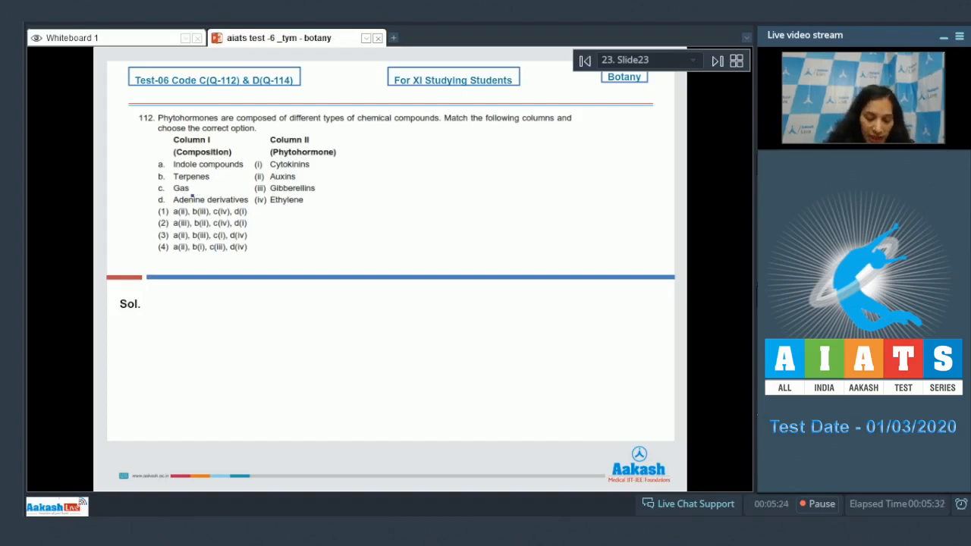
left_click_drag(185, 196, 261, 194)
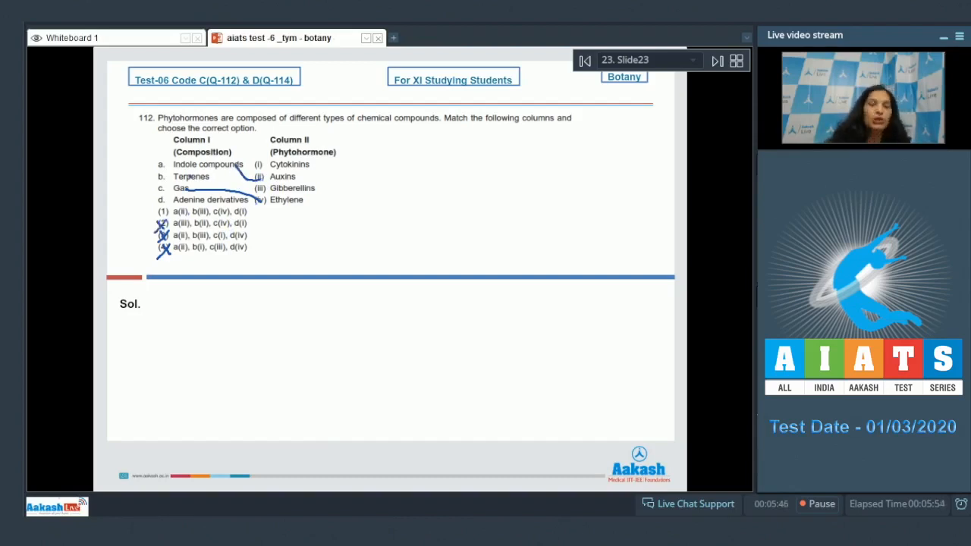
left_click(175, 211)
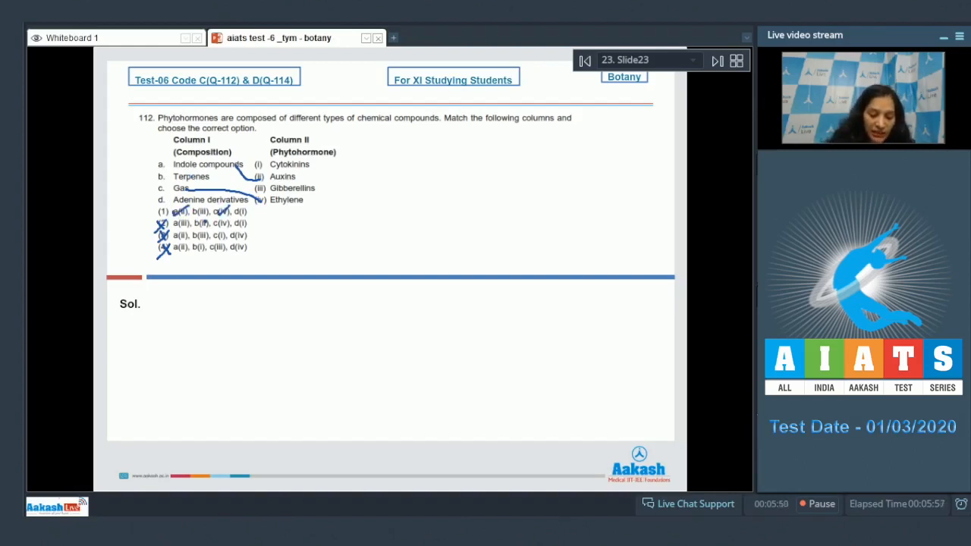
- Draw the remaining Column I–II match lines, tick option (1) and write Ans (1)
left_click_drag(205, 183, 261, 185)
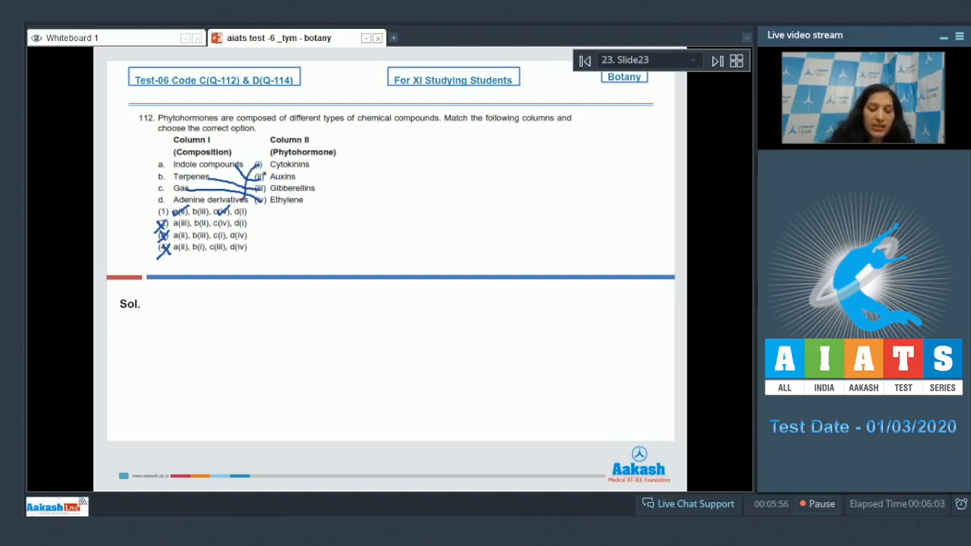
left_click_drag(182, 205, 121, 222)
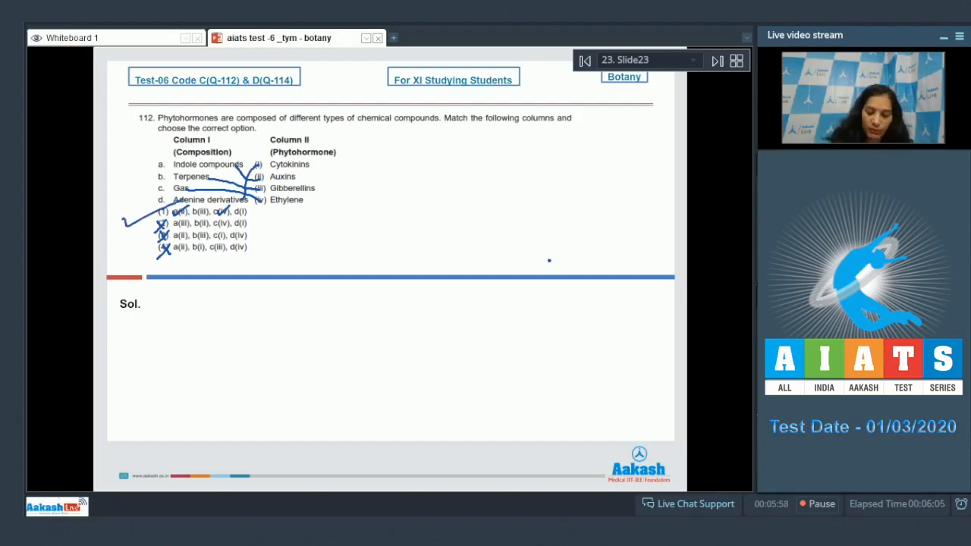
left_click_drag(538, 251, 615, 266)
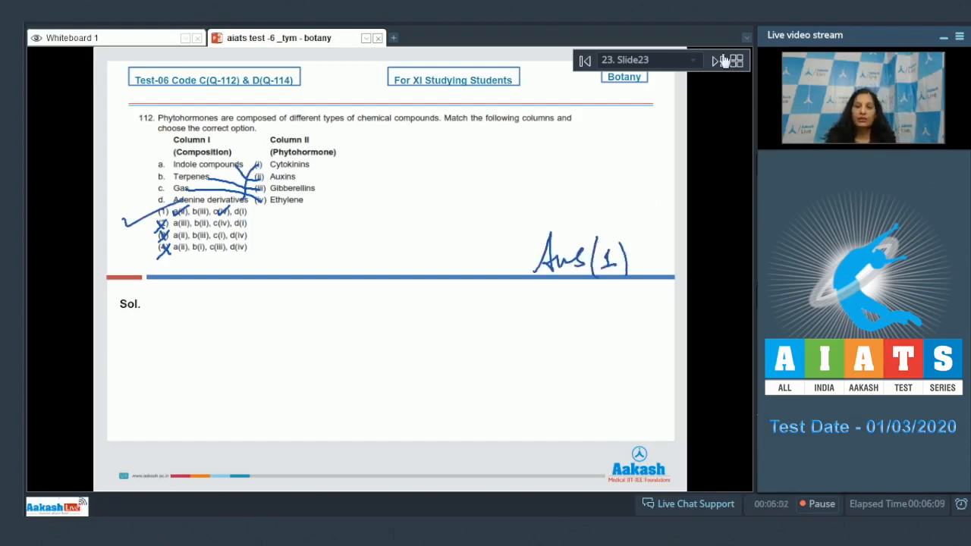
- Advance to question 113 on sugarcane yield, tick Gibberellins and write Ans (3)
left_click(717, 61)
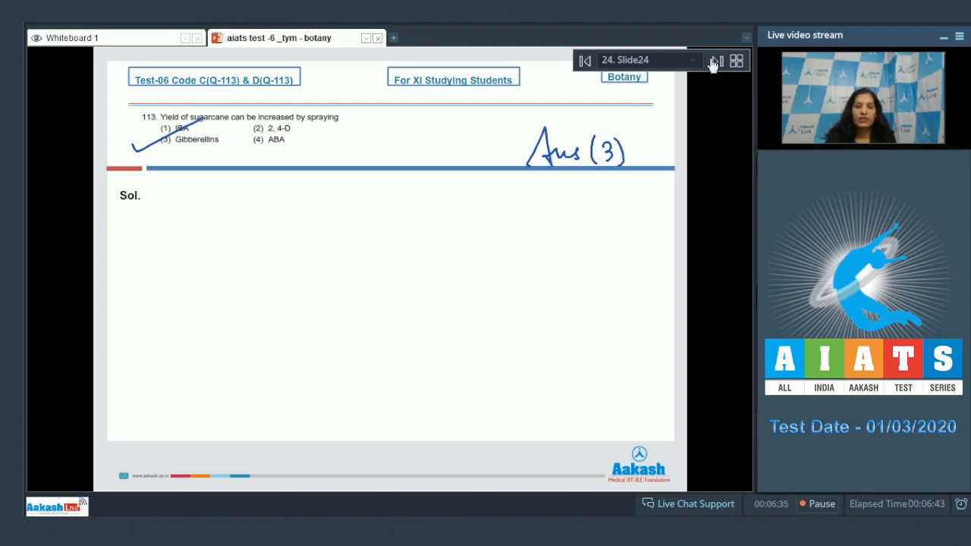
- Advance to question 114, tick options 1–3, cross option 4 with 'male' circled, write Ans (4)
left_click(716, 61)
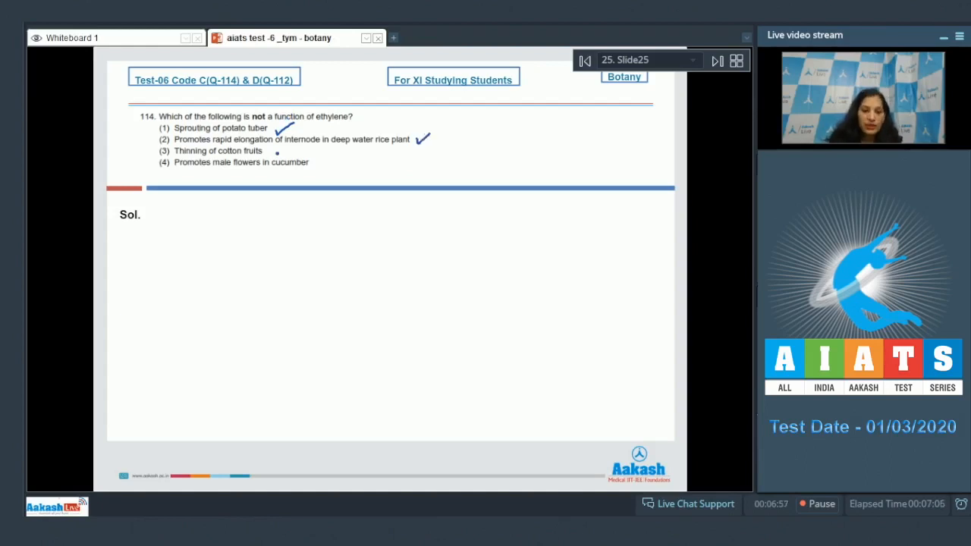
left_click(280, 150)
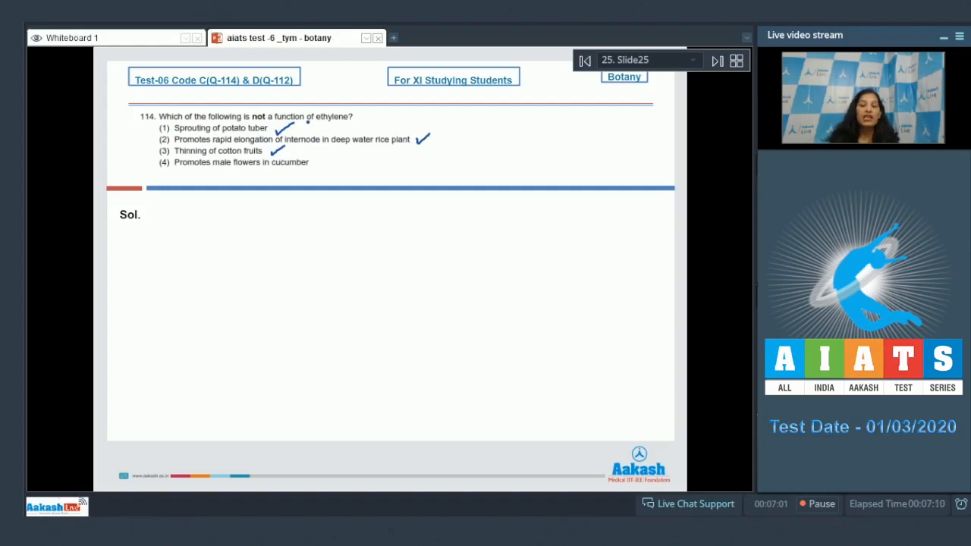
left_click(319, 163)
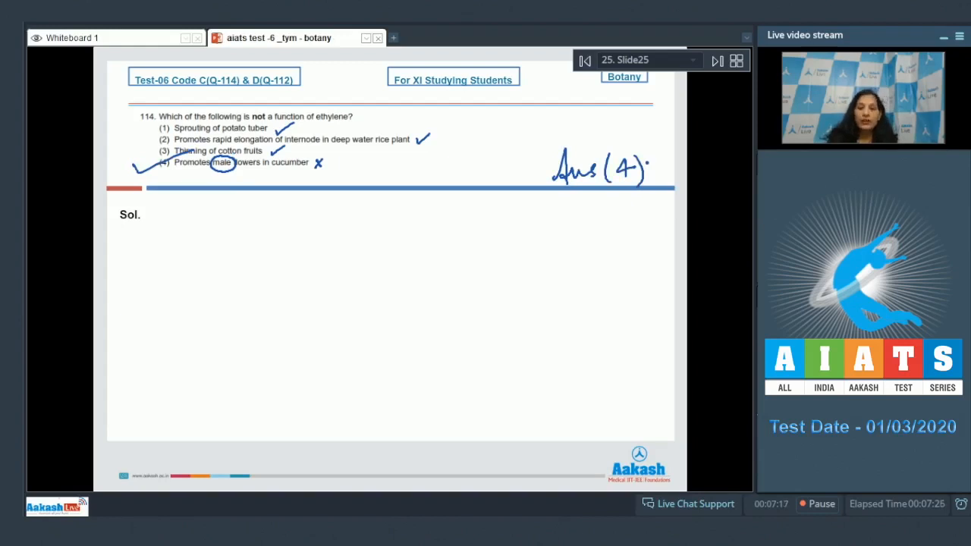
- Advance to Slide 26 showing question 115 on cabbage internodal elongation
left_click(716, 60)
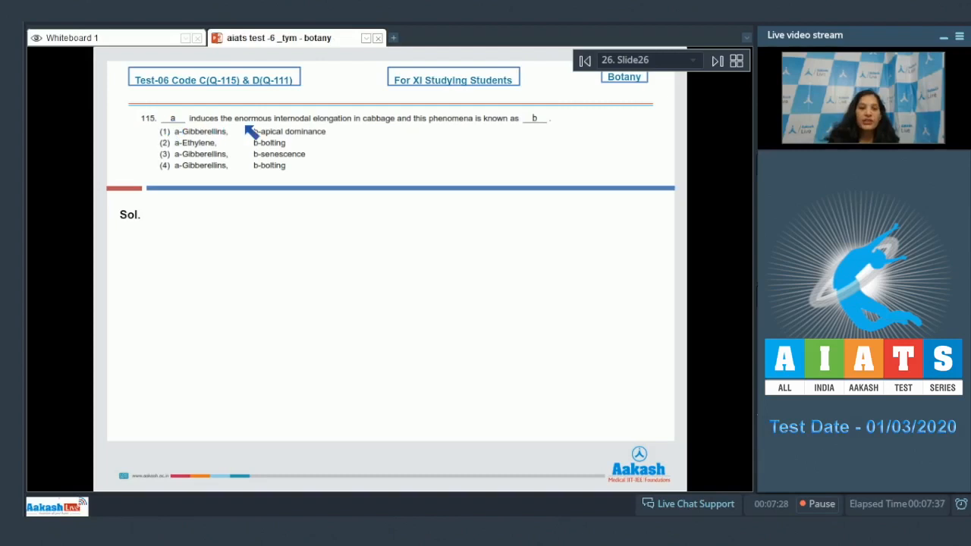
mouse_move(393, 129)
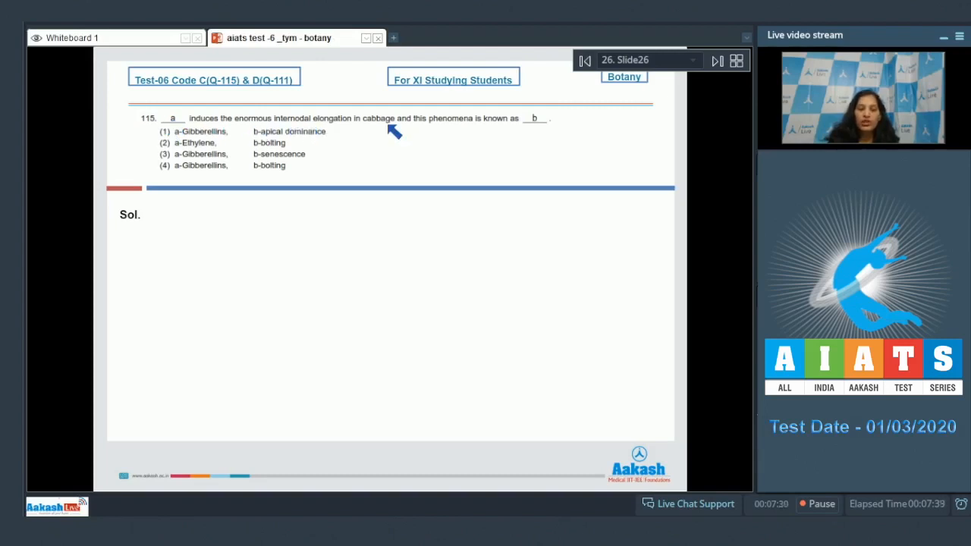
mouse_move(515, 129)
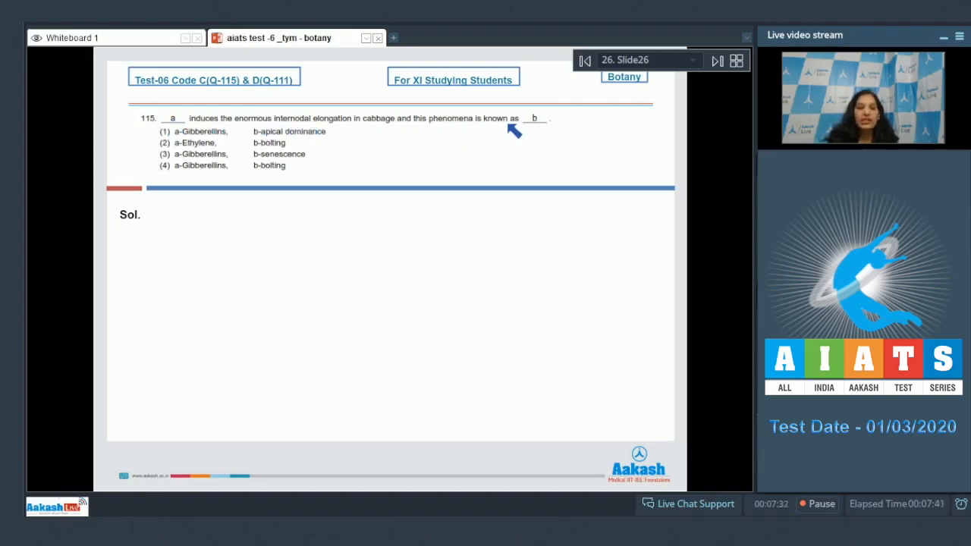